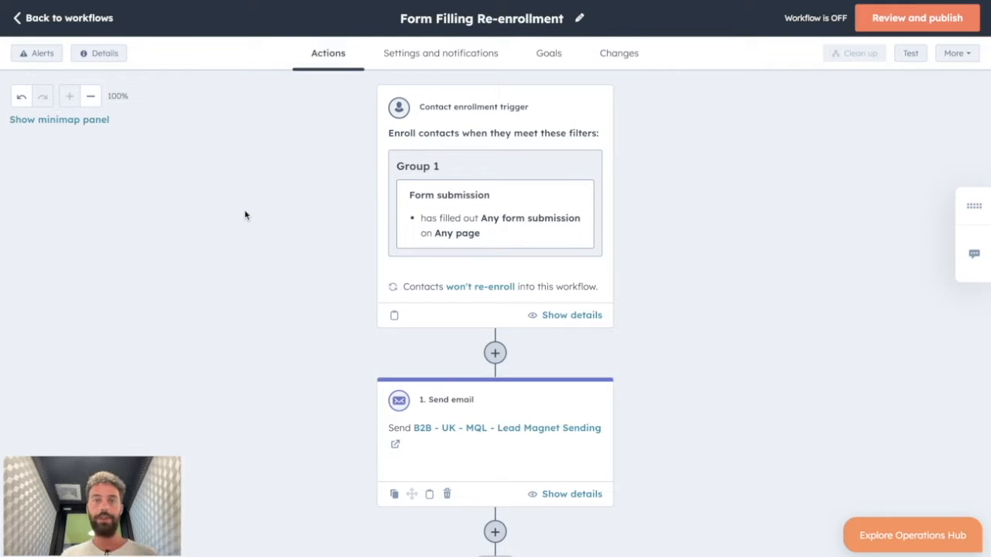
mouse_move(683, 188)
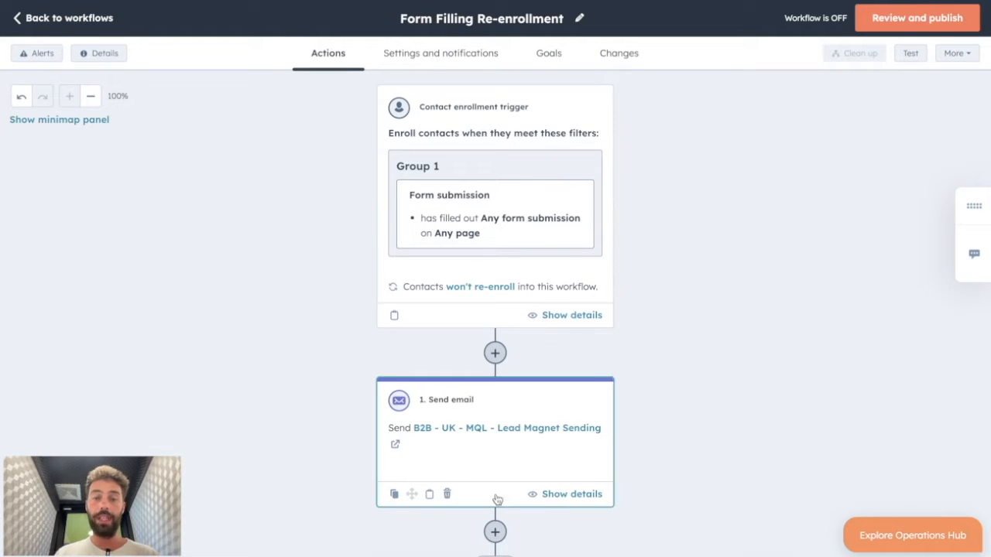
mouse_move(660, 353)
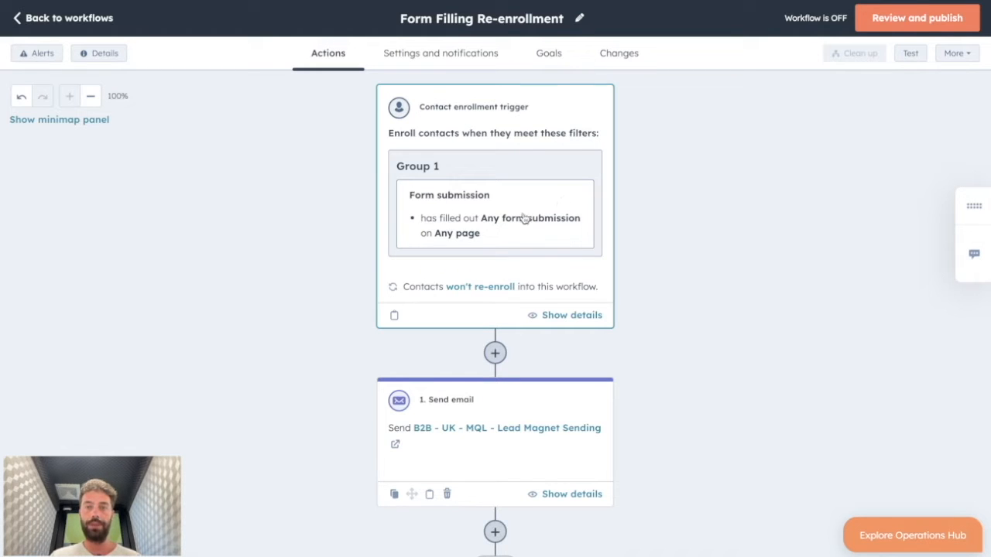
mouse_move(535, 241)
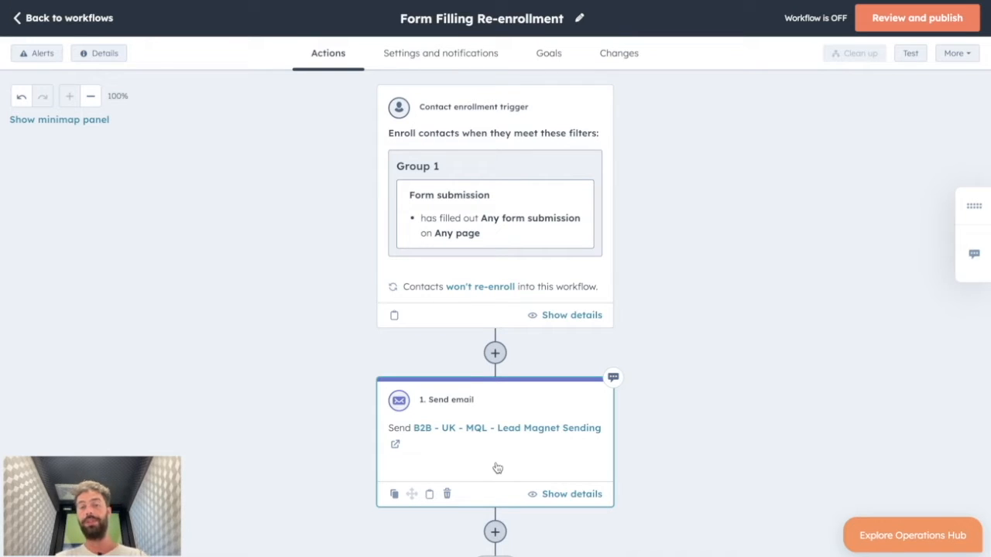
mouse_move(495, 186)
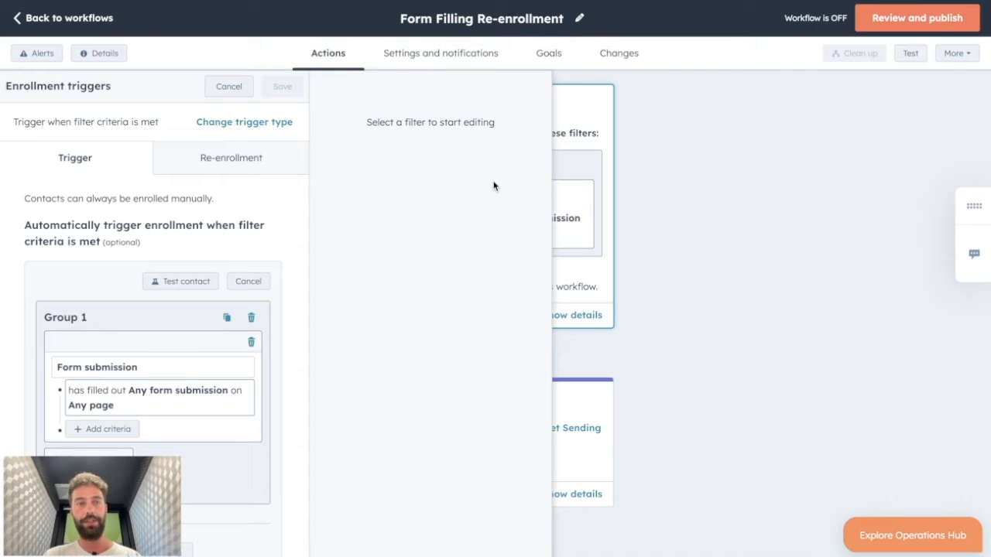
mouse_move(253, 180)
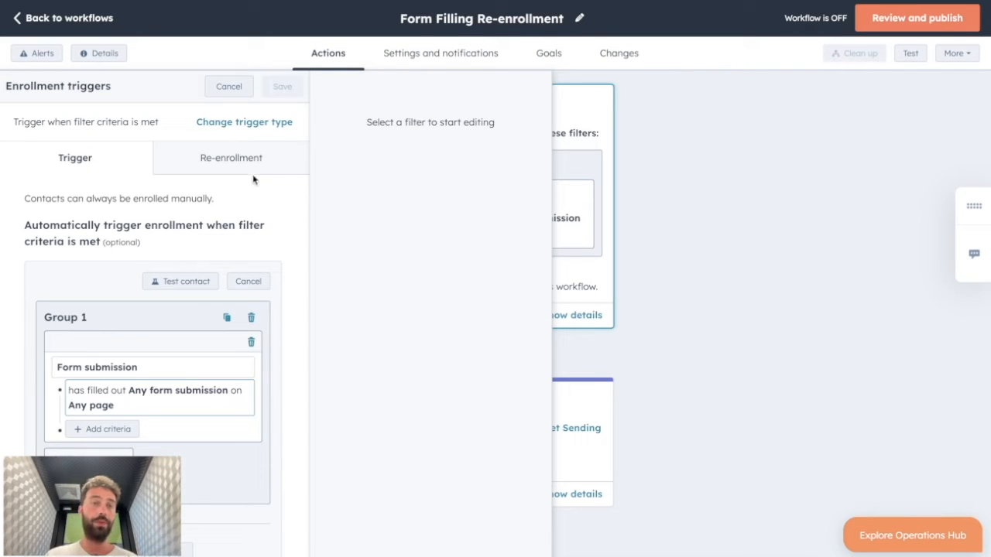
Turn the enrollment trigger's Re-enrollment toggle on and save the trigger.
left_click(231, 158)
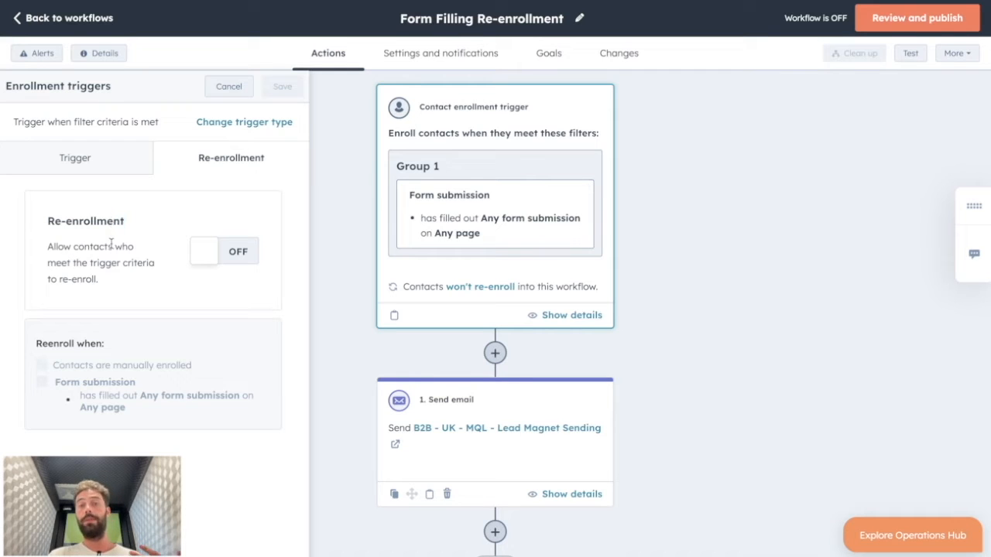
mouse_move(452, 164)
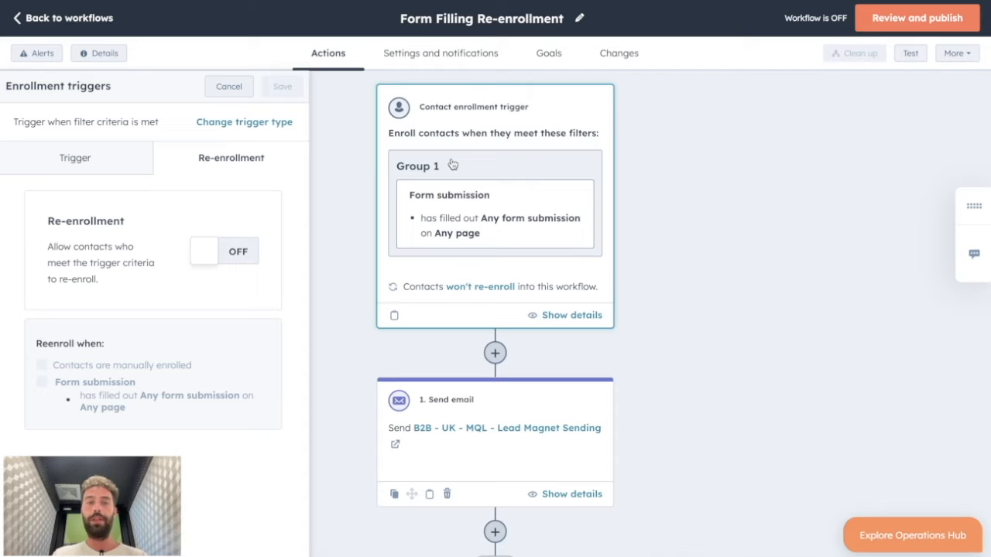
left_click(223, 250)
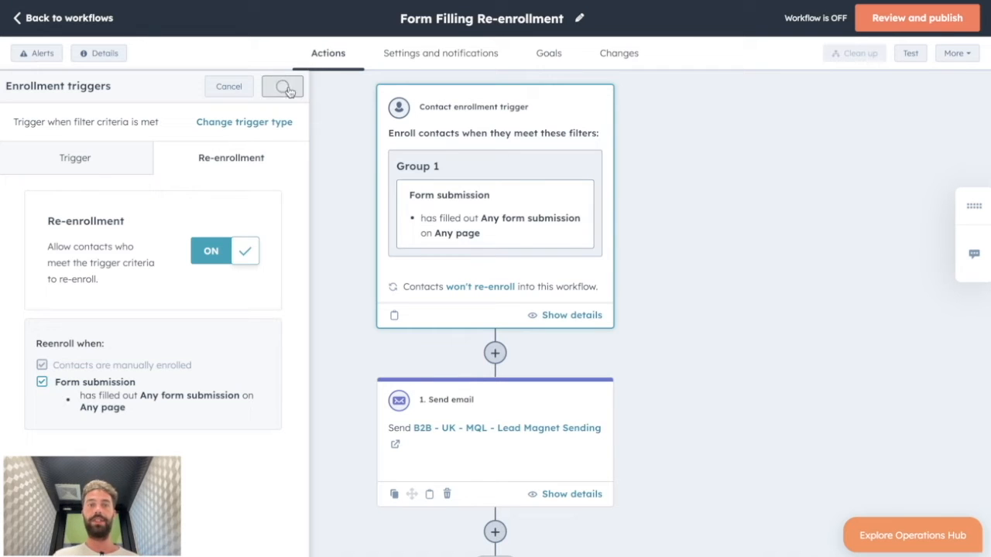
left_click(282, 87)
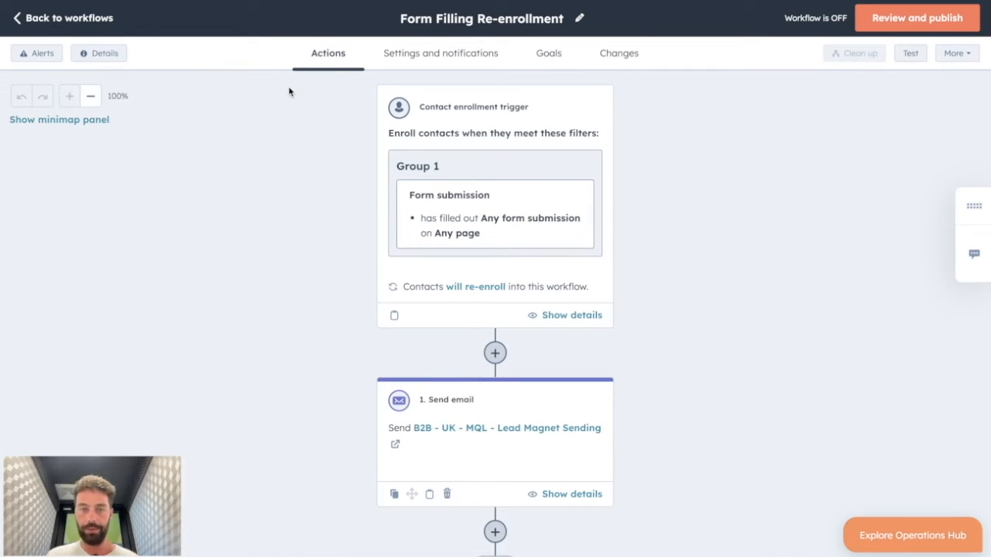
mouse_move(496, 353)
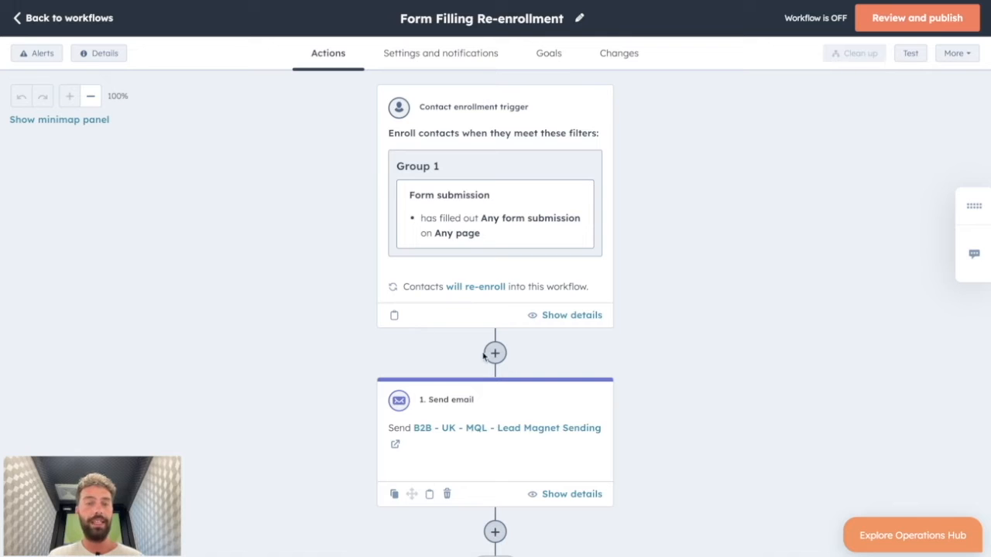
Add a Delay step of 4 days between the trigger and the Send email action.
left_click(495, 353)
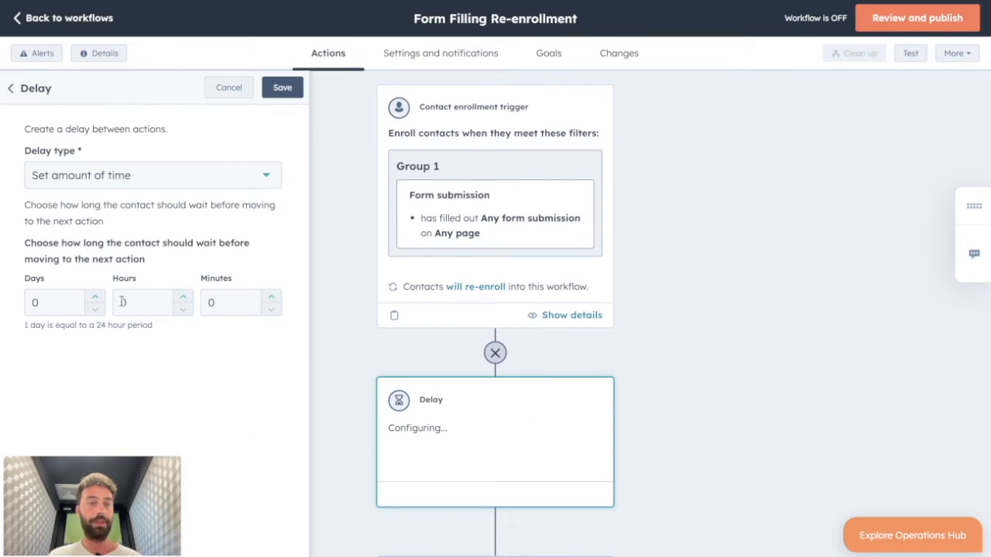
left_click(282, 86)
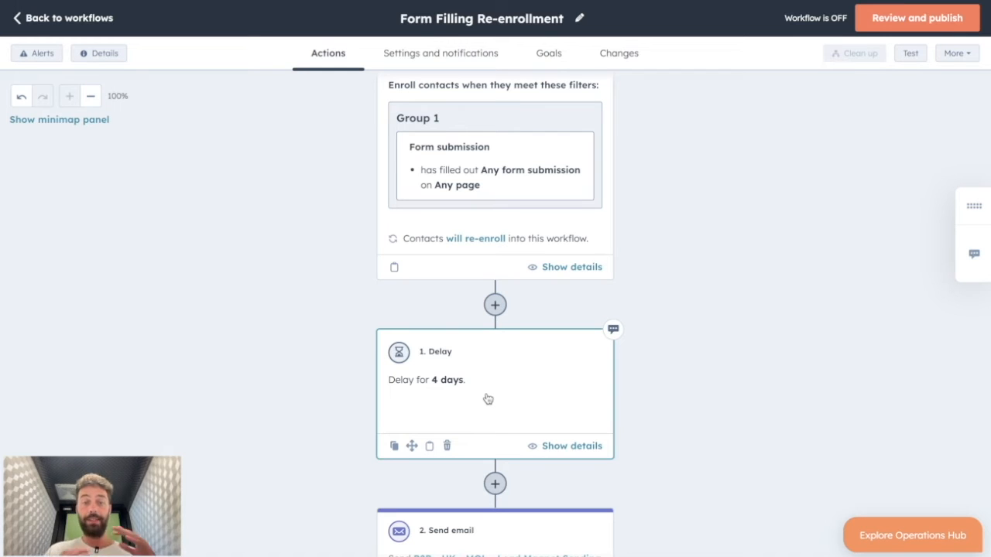
mouse_move(483, 402)
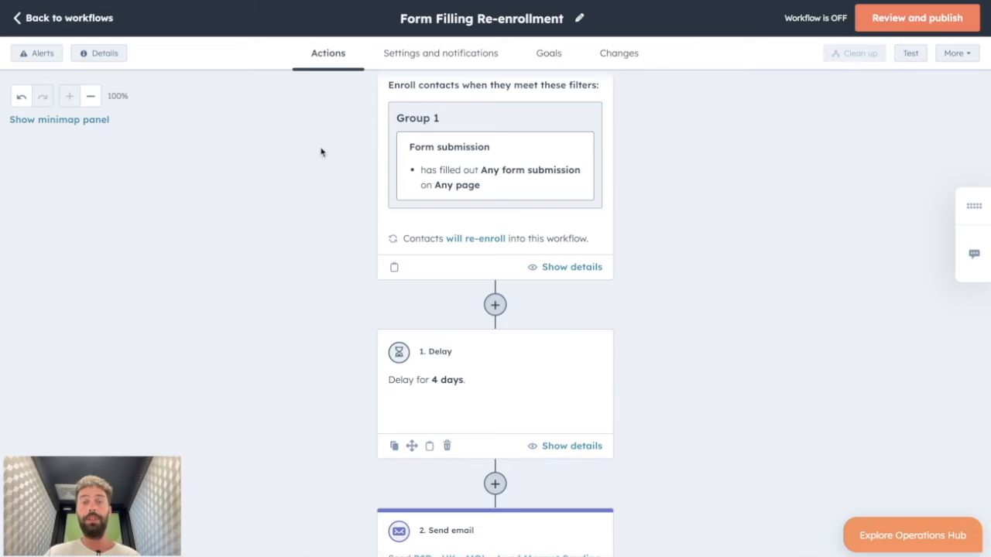
mouse_move(501, 325)
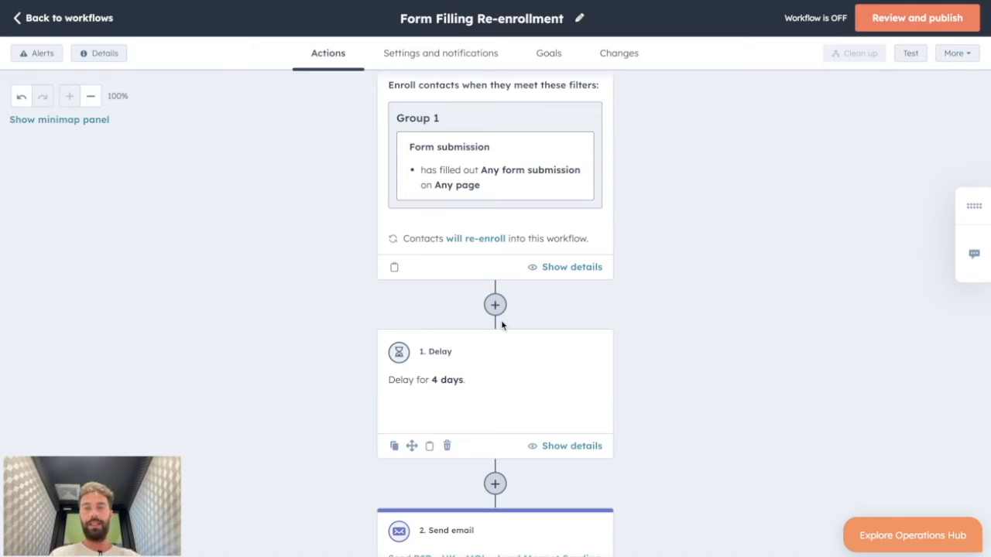
scroll("up", 3)
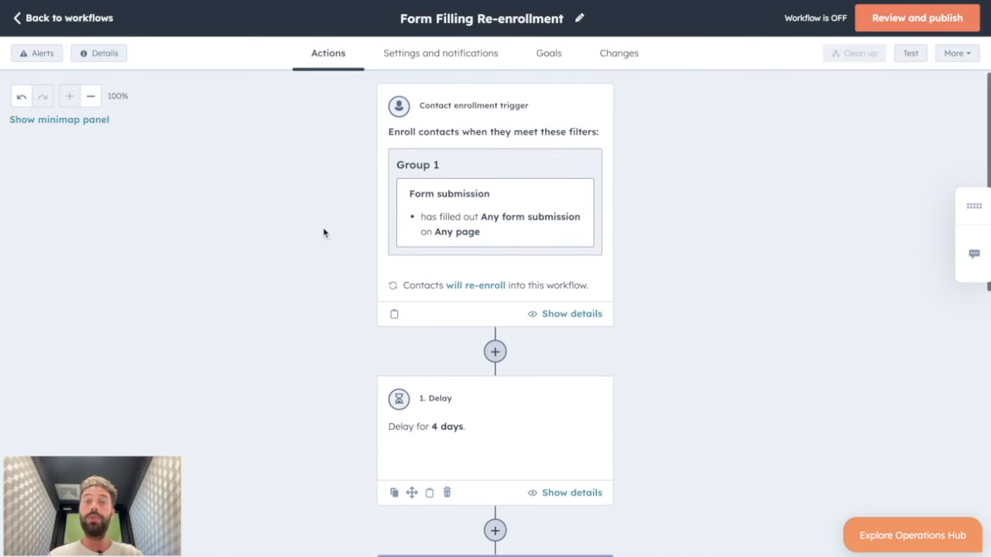
mouse_move(891, 48)
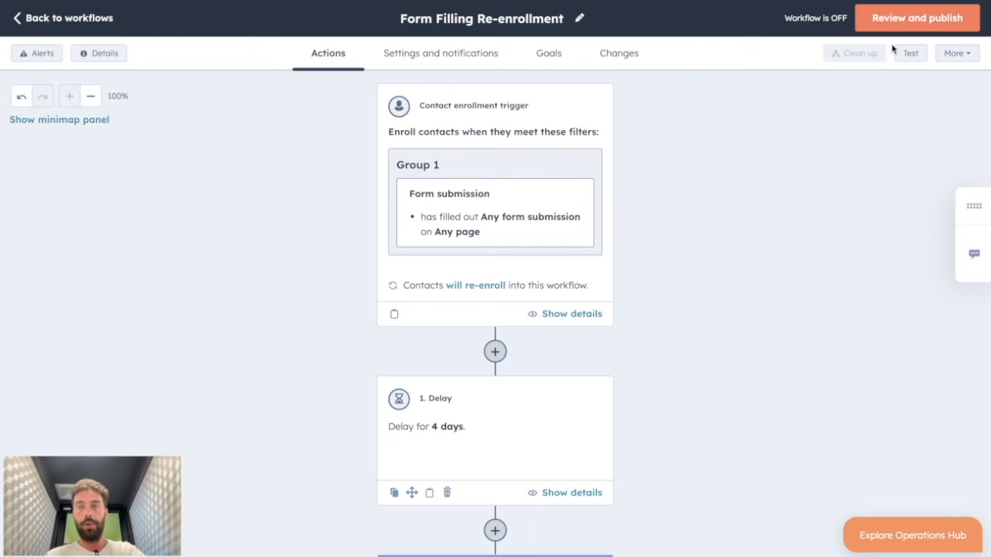
On Review and publish, set Existing contacts to 'No, only enroll contacts who meet the trigger after turn-on'.
left_click(917, 17)
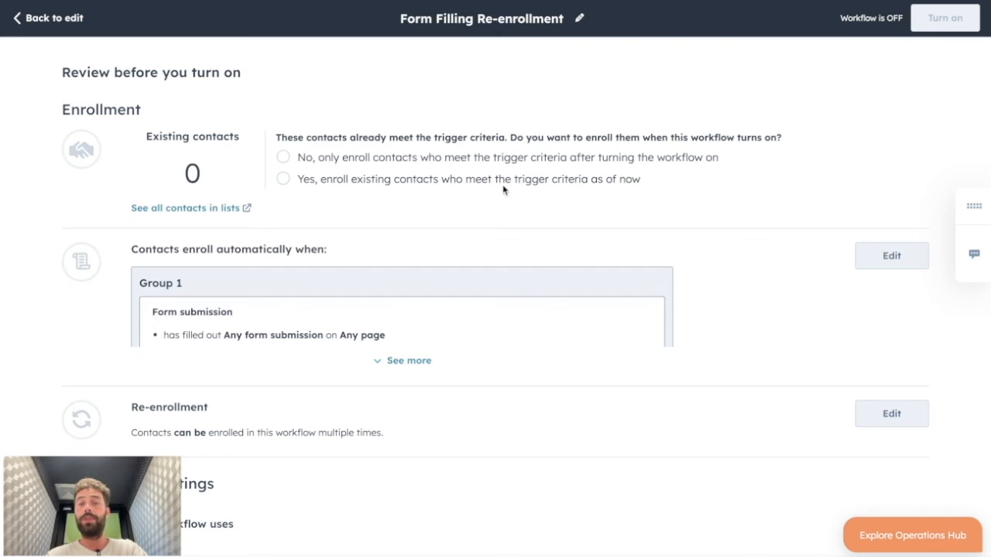
mouse_move(401, 171)
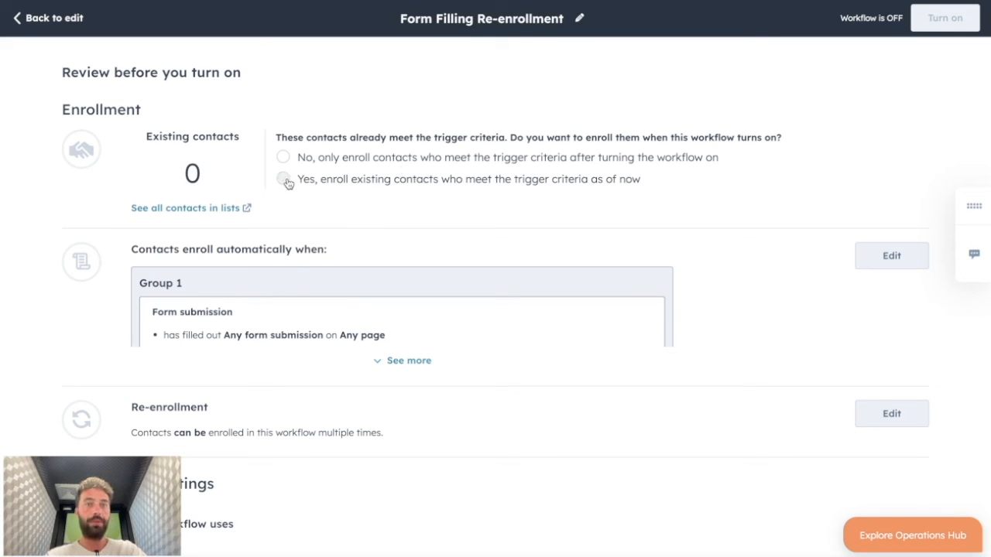
left_click(283, 180)
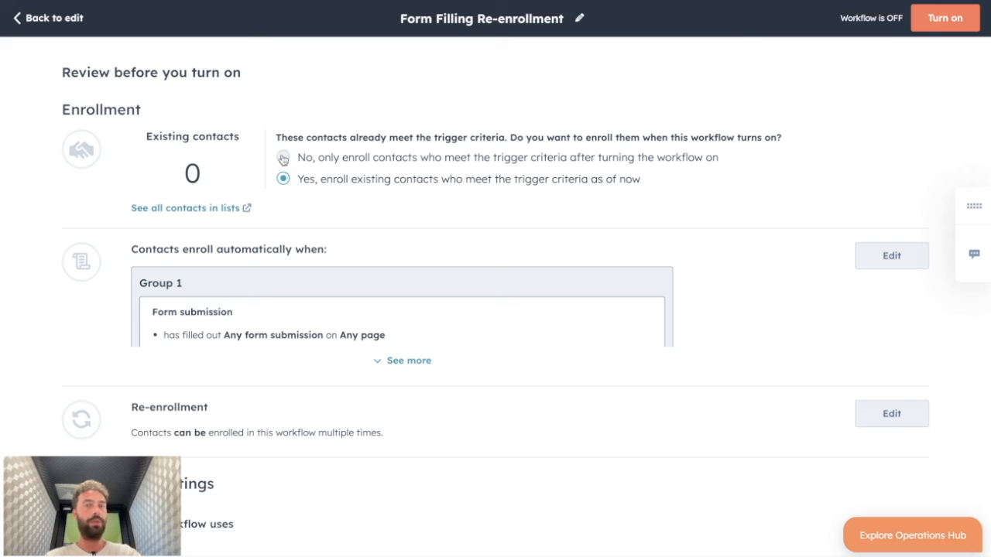
left_click(284, 158)
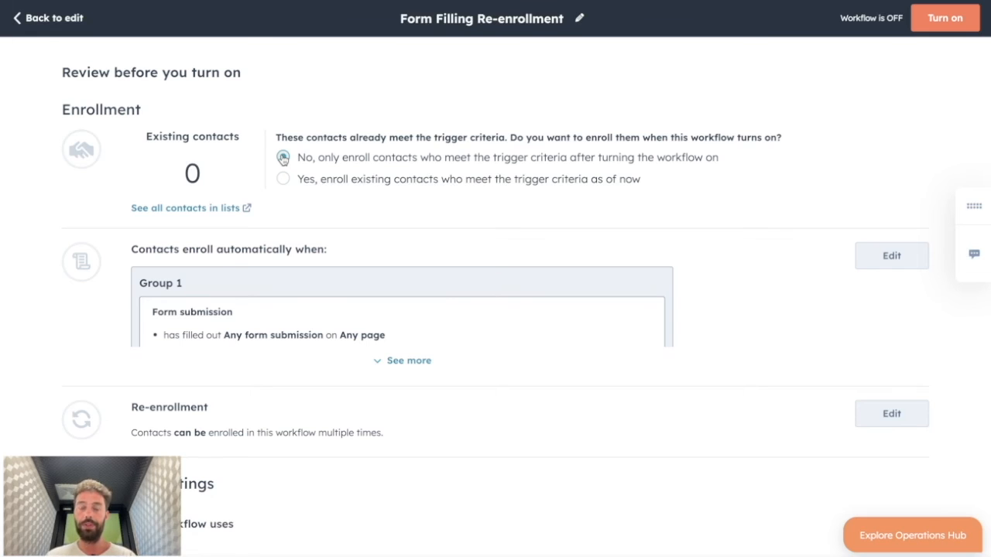
left_click(284, 179)
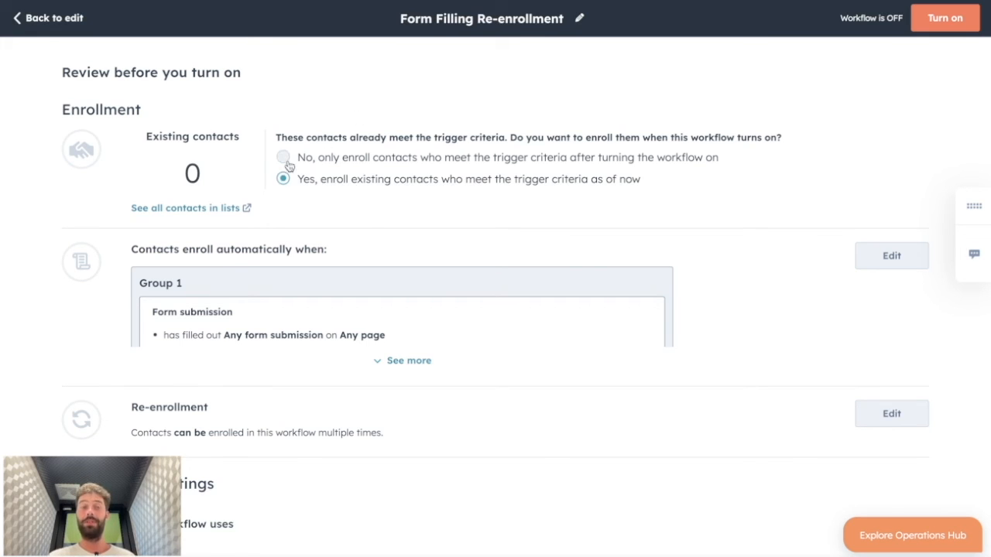
left_click(283, 158)
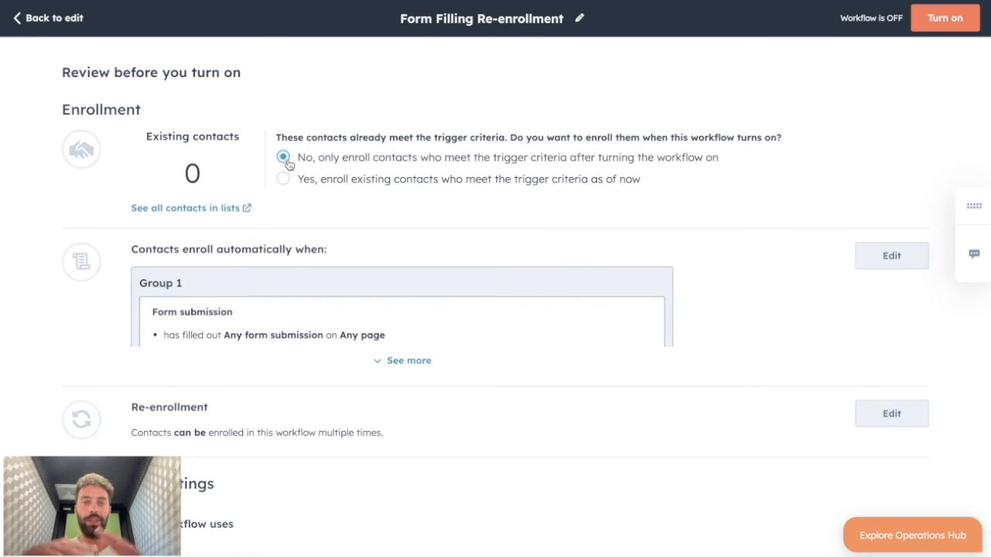